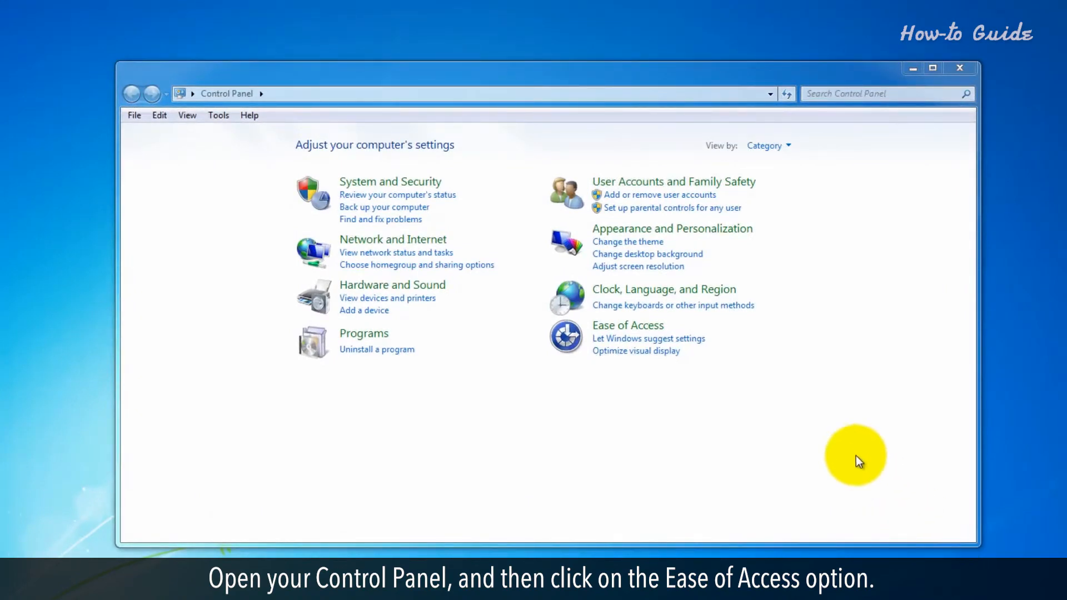
Step: Launch the Speech Recognition setup wizard from Ease of Access in Control Panel
{"action": "left_click", "coordinate": [627, 324]}
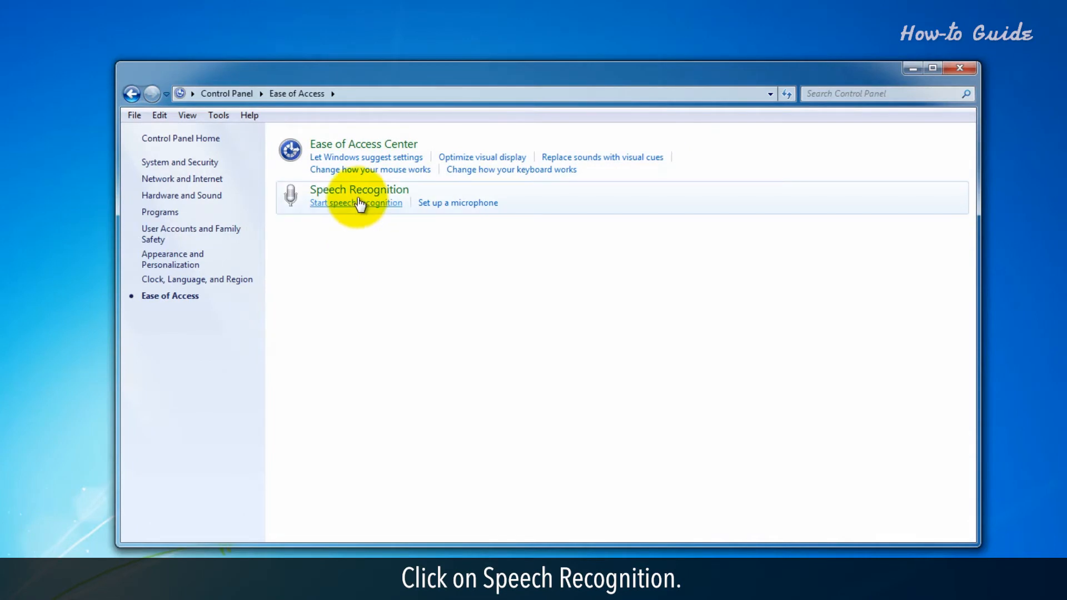
{"action": "left_click", "coordinate": [358, 189]}
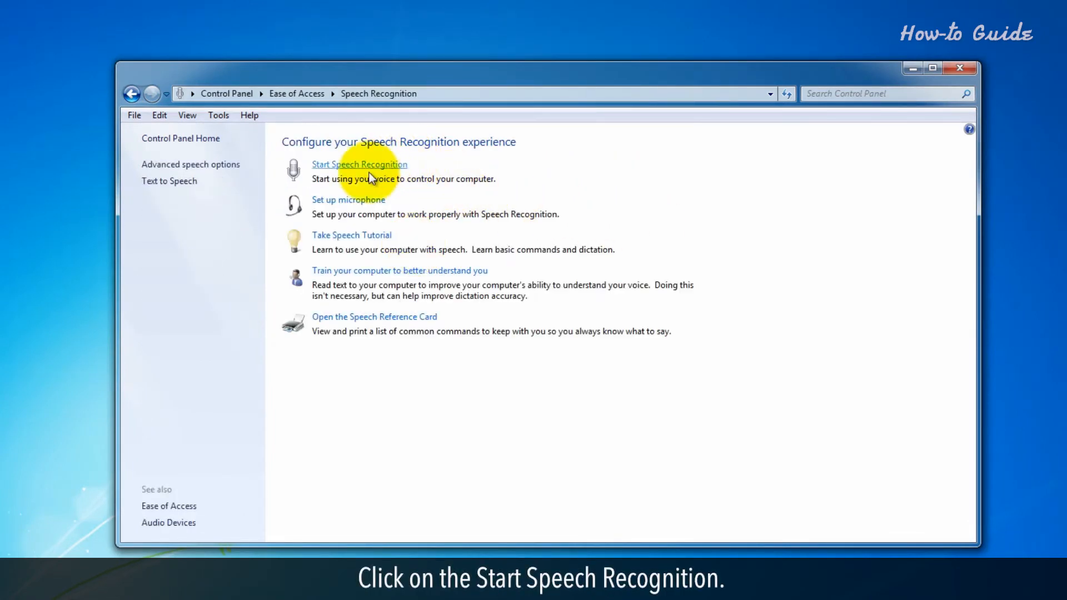
{"action": "left_click", "coordinate": [360, 164]}
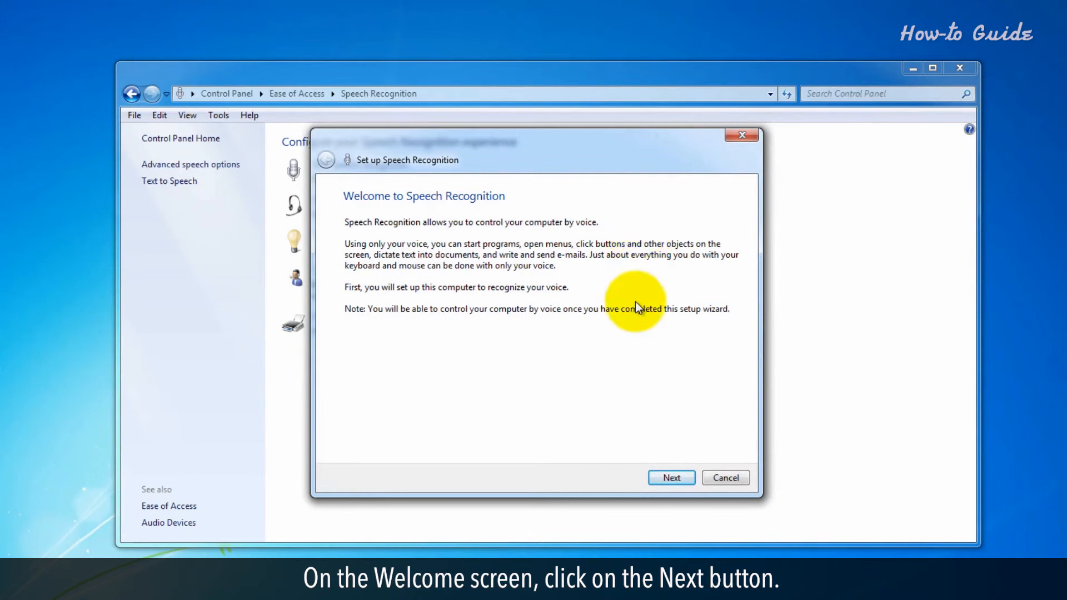
Step: Set up the Headset Microphone through placement and volume test, reaching the accuracy page
{"action": "left_click", "coordinate": [671, 477]}
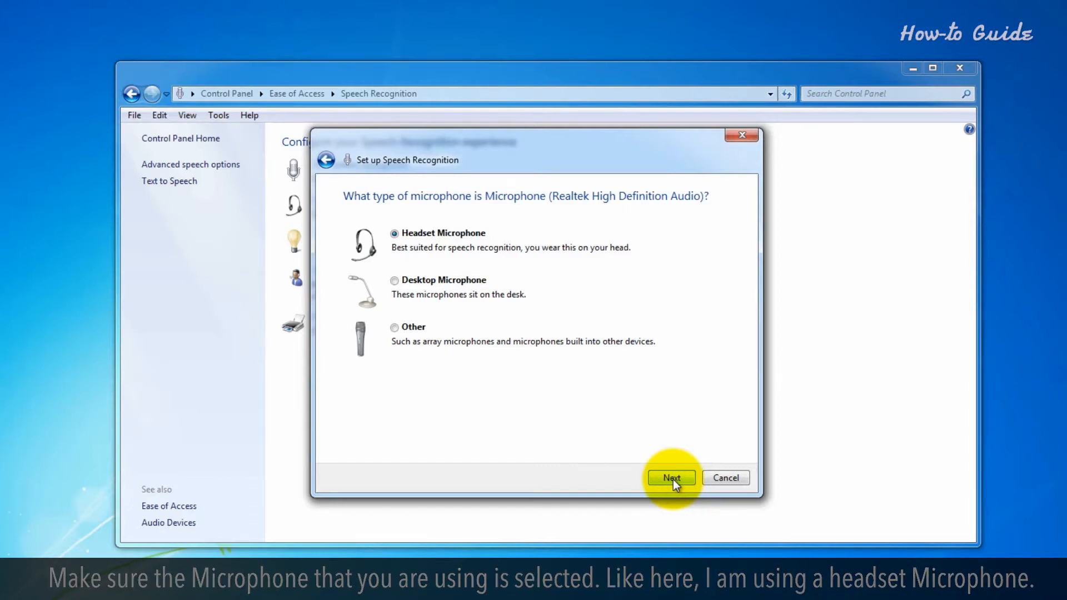
{"action": "left_click", "coordinate": [670, 477]}
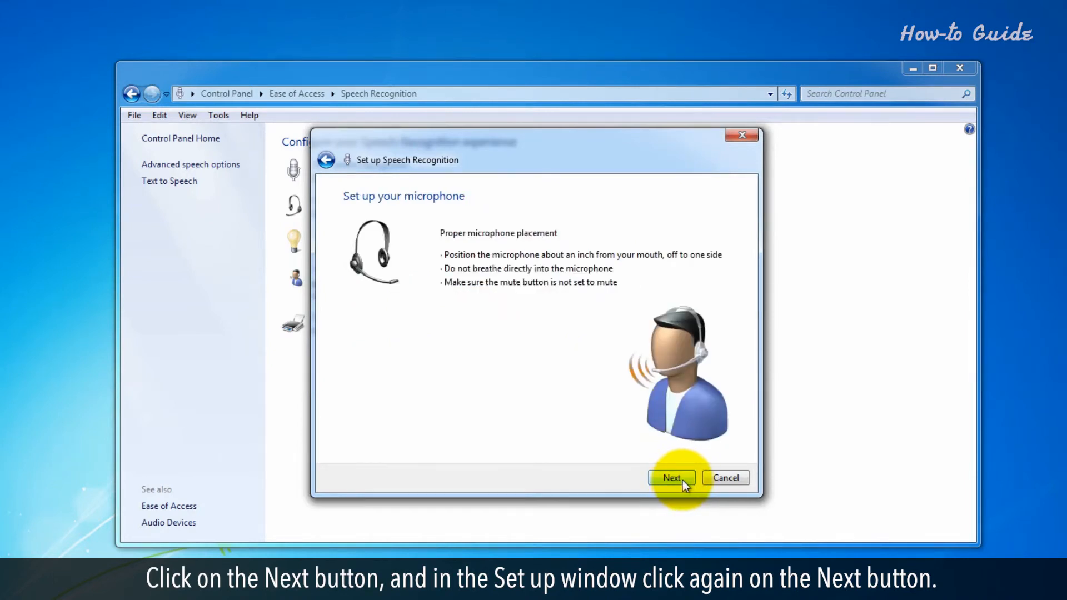
{"action": "left_click", "coordinate": [671, 478]}
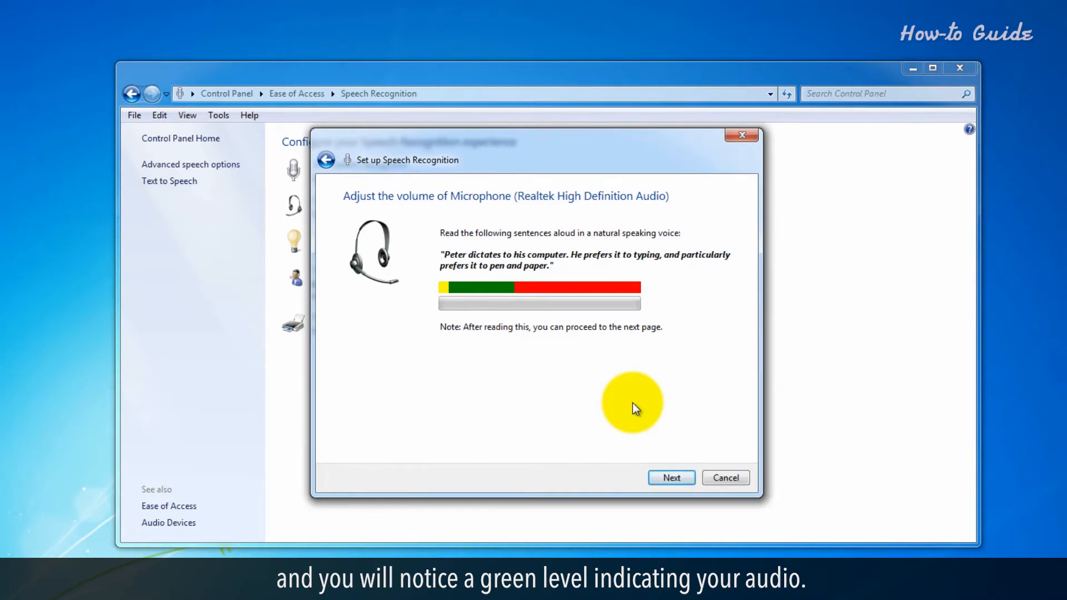
{"action": "left_click", "coordinate": [670, 478]}
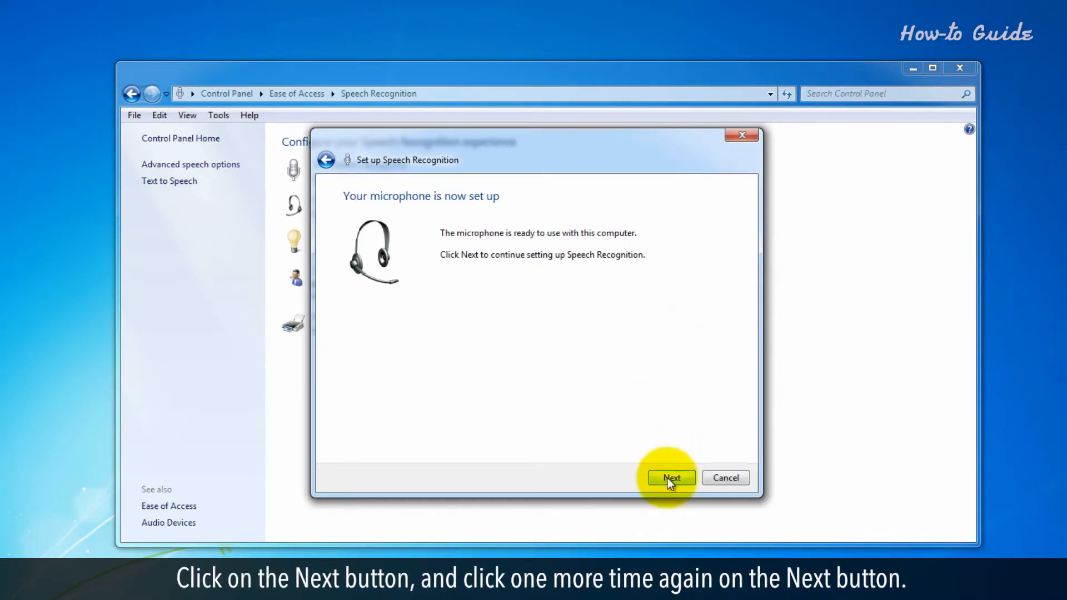
{"action": "left_click", "coordinate": [670, 477]}
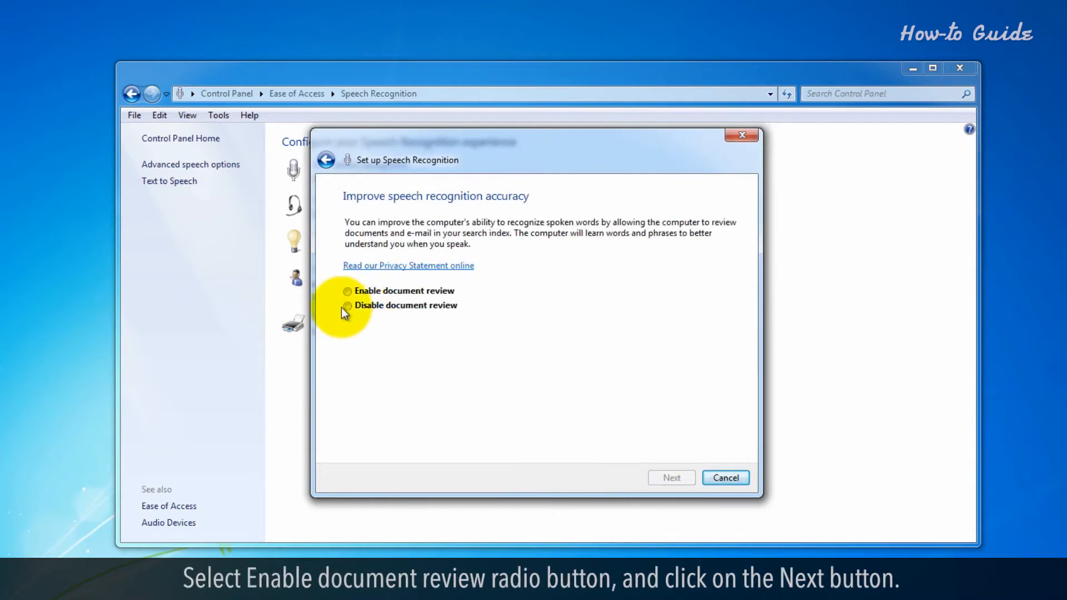
Step: Enable document review, keep manual activation and startup running, and finish without the tutorial
{"action": "left_click", "coordinate": [346, 291]}
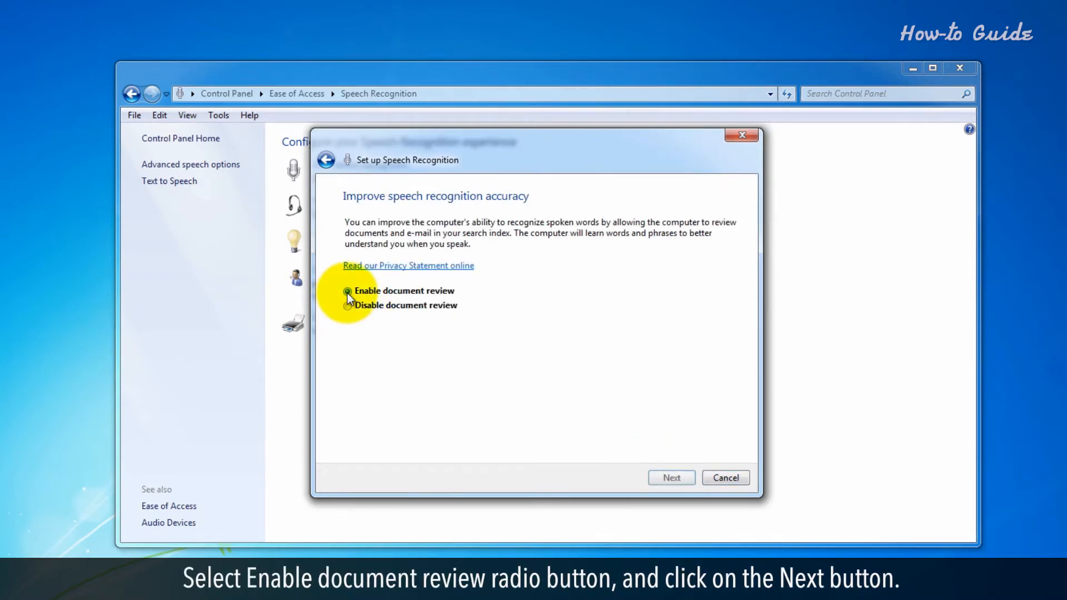
{"action": "left_click", "coordinate": [670, 477]}
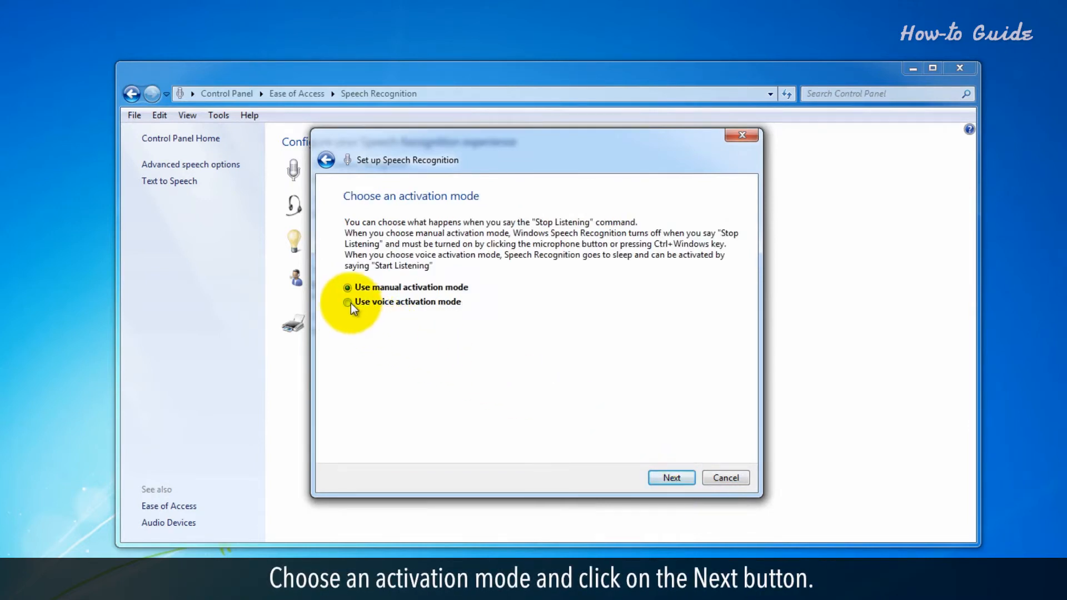
{"action": "left_click", "coordinate": [671, 477]}
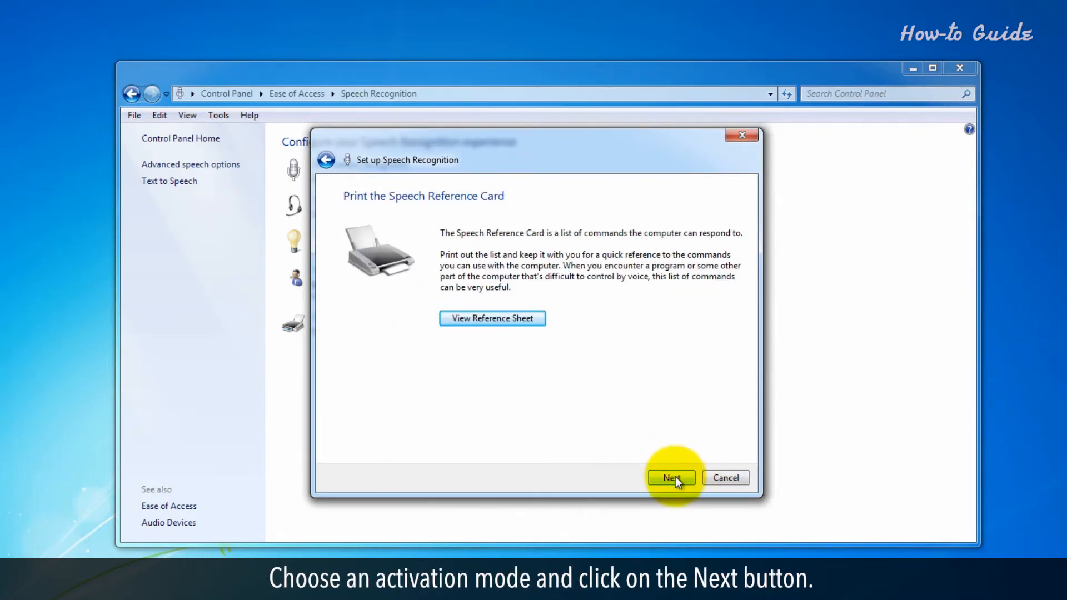
{"action": "left_click", "coordinate": [670, 477]}
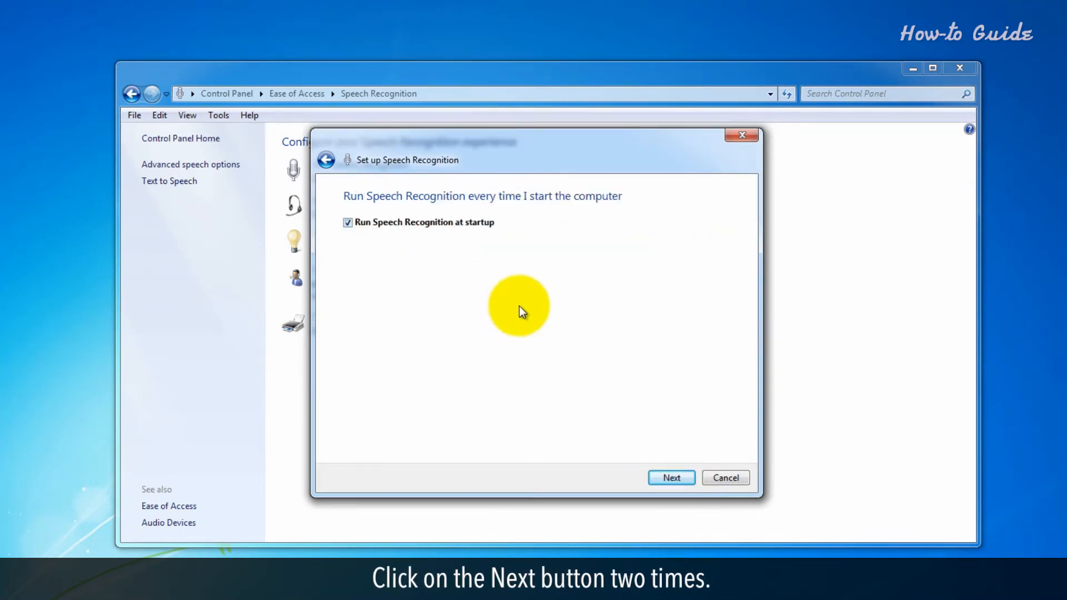
{"action": "left_click", "coordinate": [671, 477]}
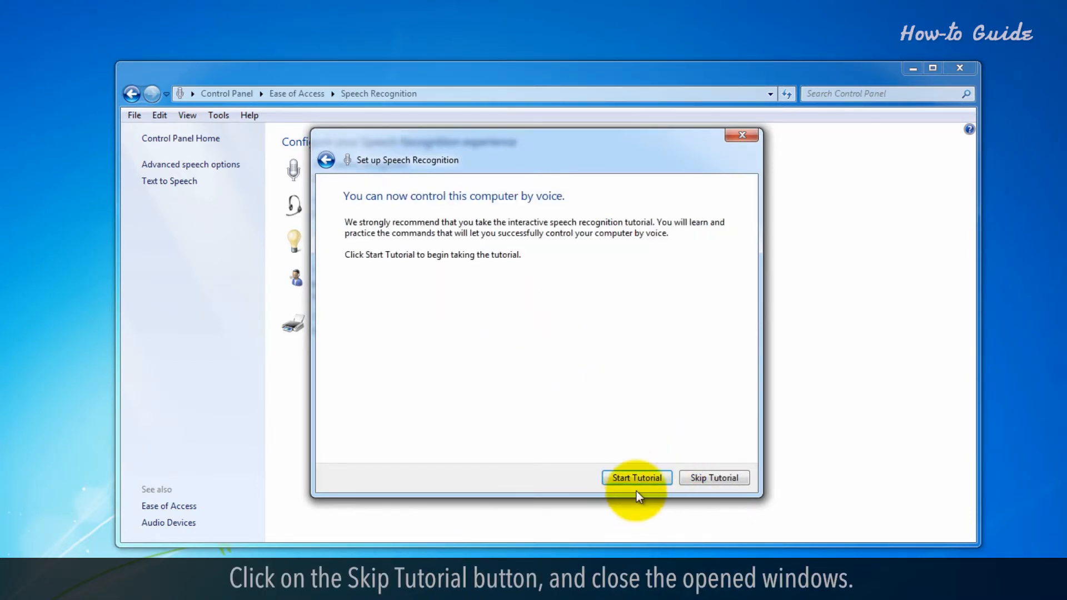
{"action": "left_click", "coordinate": [713, 478]}
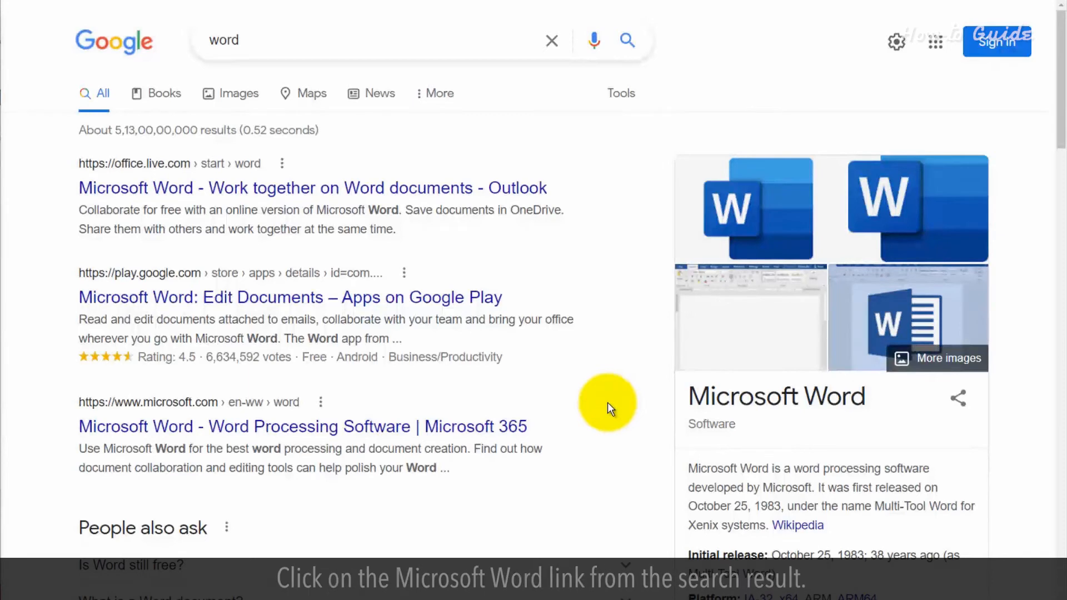
Step: Go to the Microsoft Word site, submit the account email and enter the password
{"action": "left_click", "coordinate": [302, 427]}
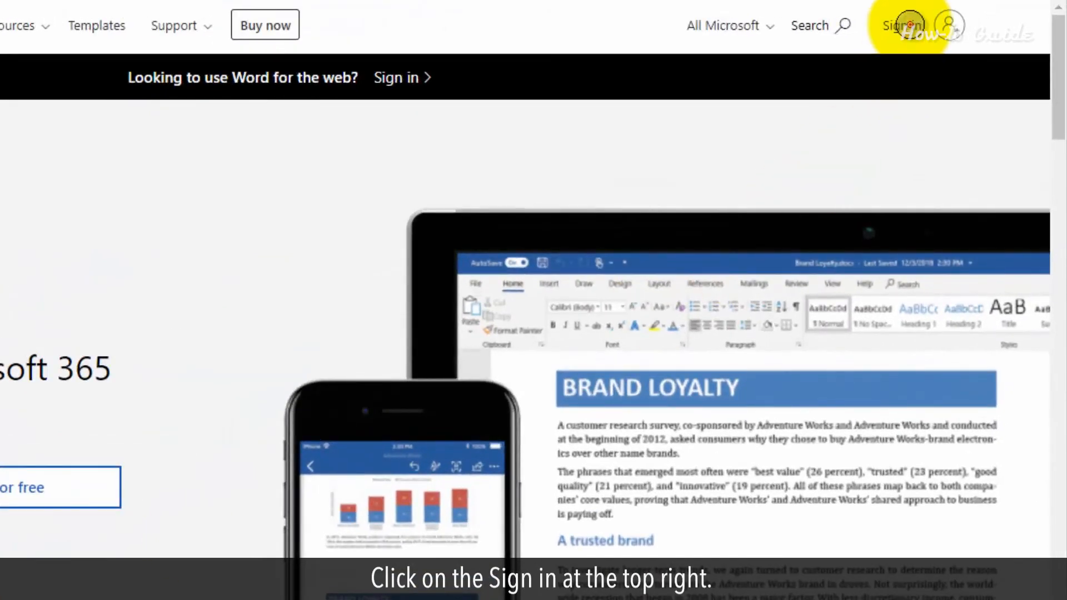
{"action": "left_click", "coordinate": [906, 25]}
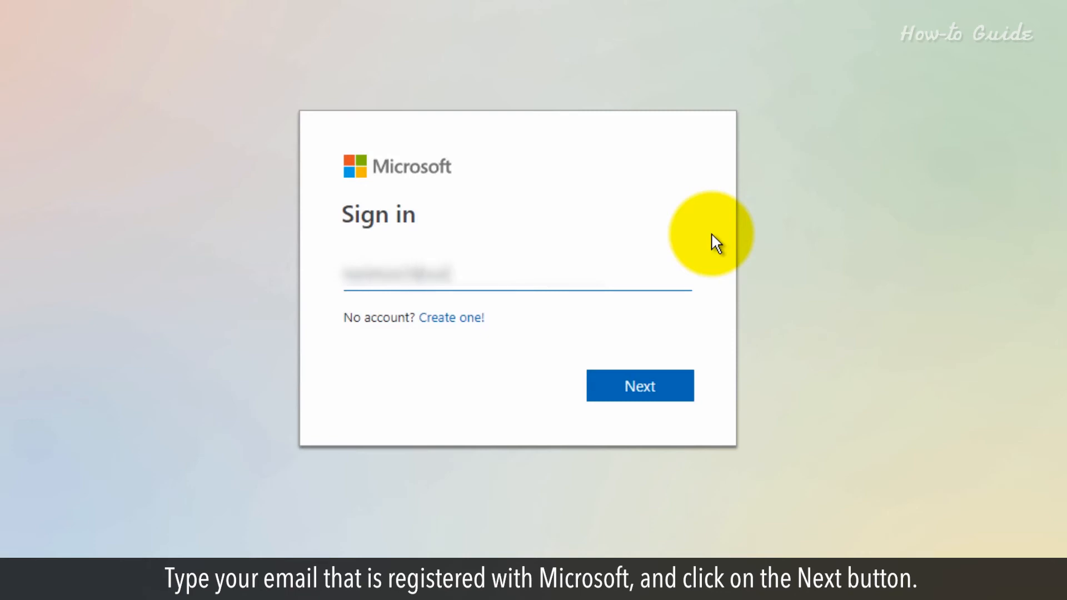
{"action": "left_click", "coordinate": [638, 385]}
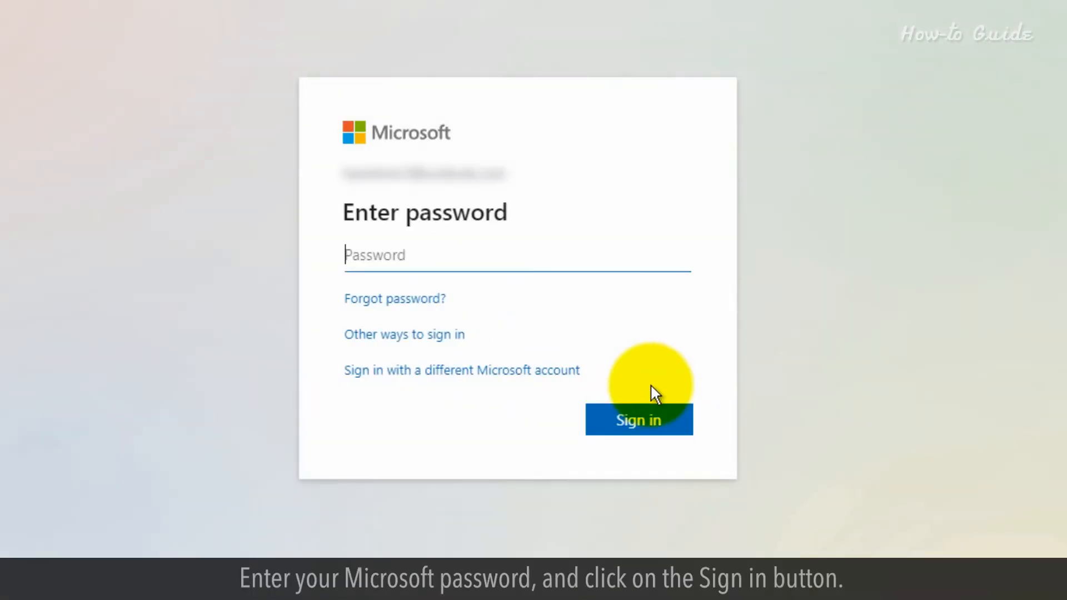
{"action": "type", "text": "password"}
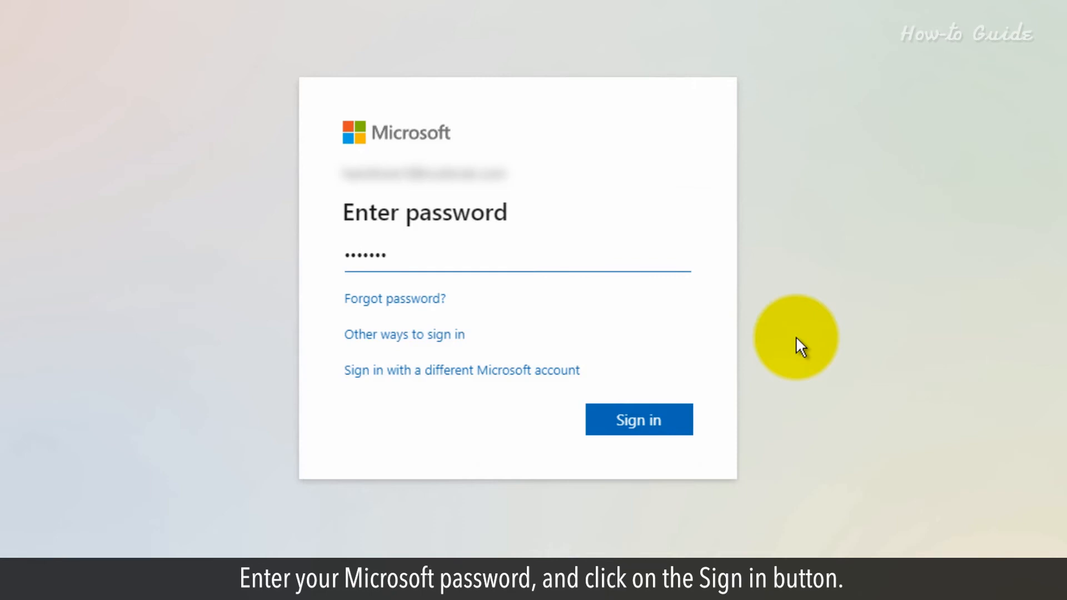
Step: Sign in and create a new blank Word document
{"action": "left_click", "coordinate": [638, 419]}
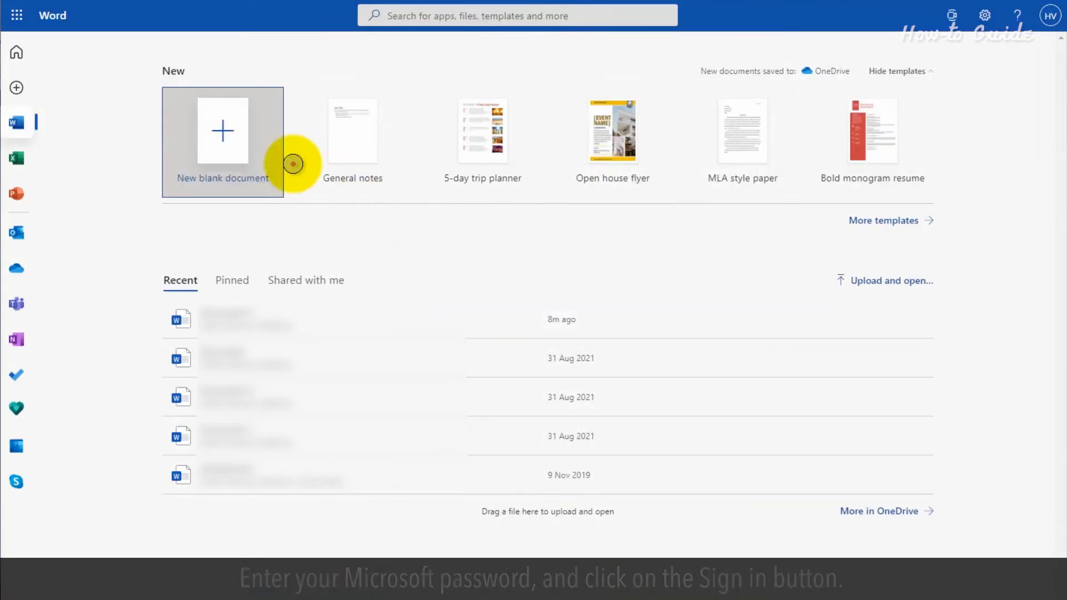
{"action": "left_click", "coordinate": [223, 130]}
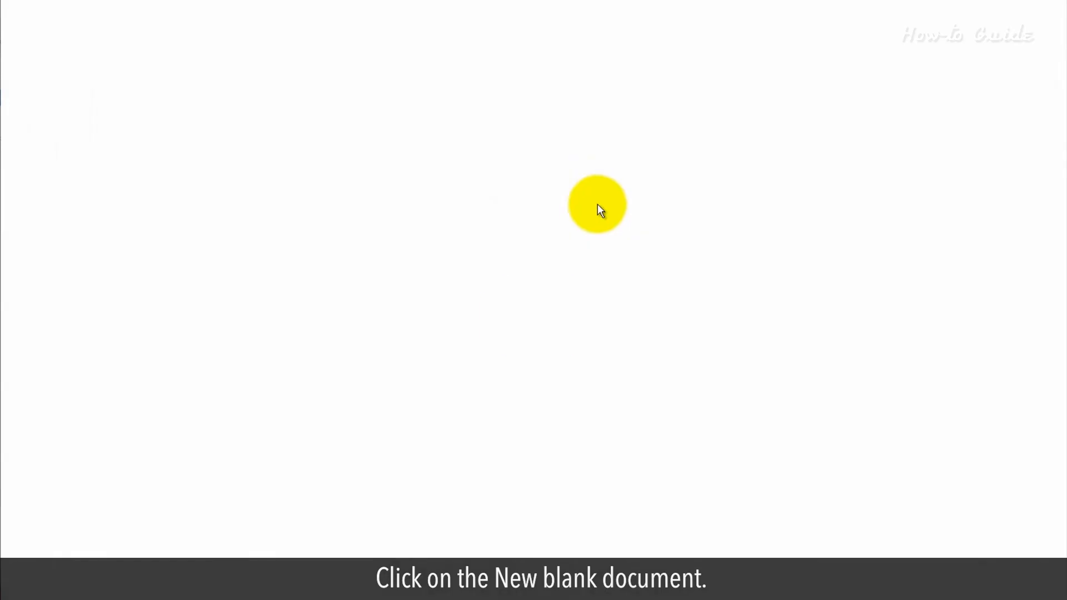
{"action": "left_click", "coordinate": [597, 205]}
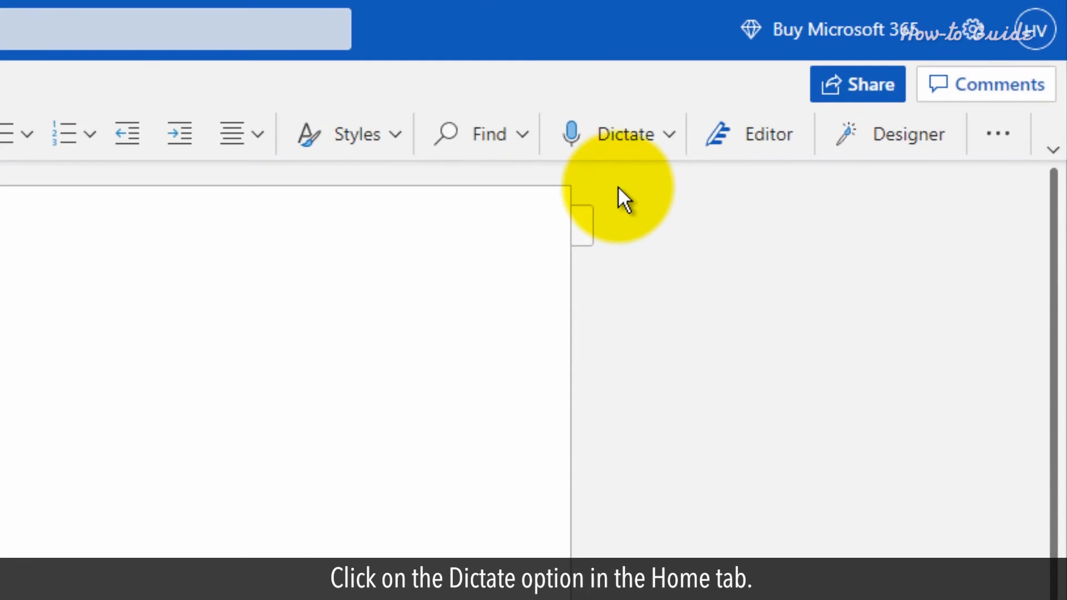
Step: Turn on Dictate with microphone access and dictate "This is a demo of." into the document
{"action": "left_click", "coordinate": [626, 133]}
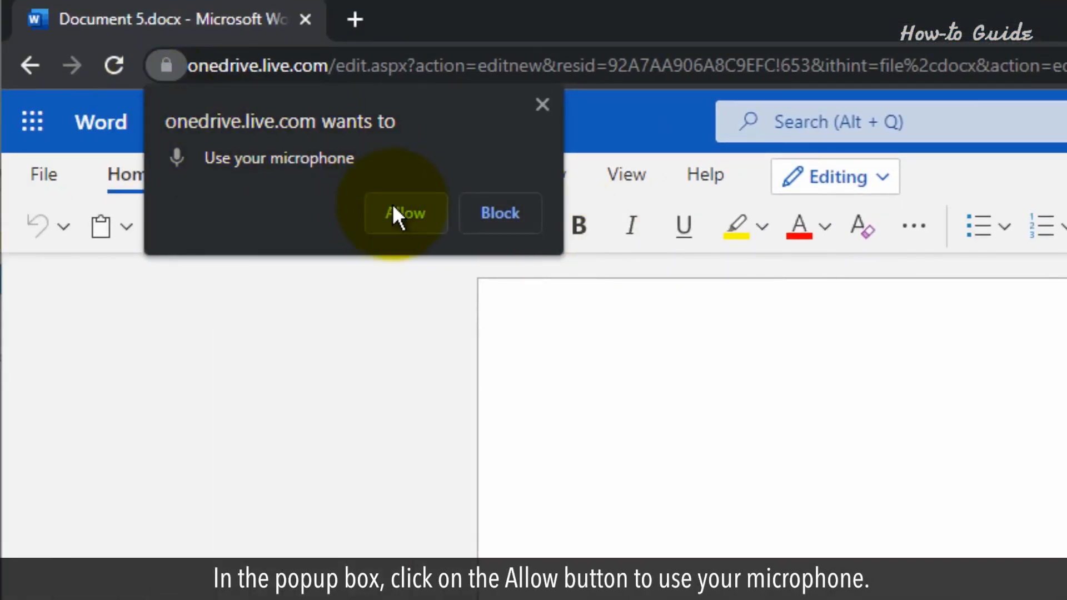
{"action": "left_click", "coordinate": [405, 212]}
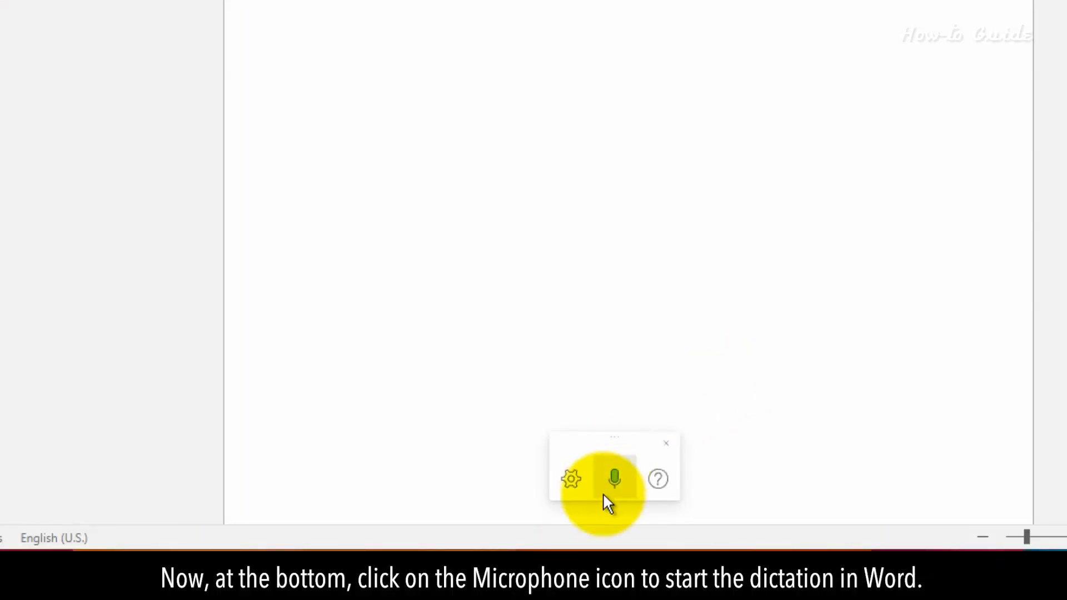
{"action": "mouse_move", "coordinate": [613, 477]}
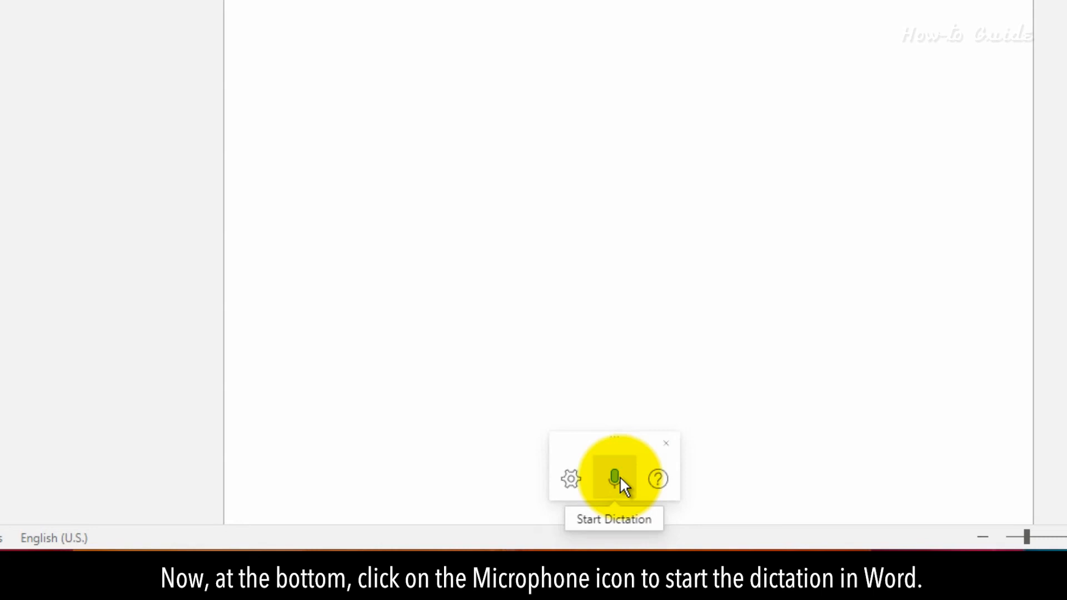
{"action": "left_click", "coordinate": [612, 479]}
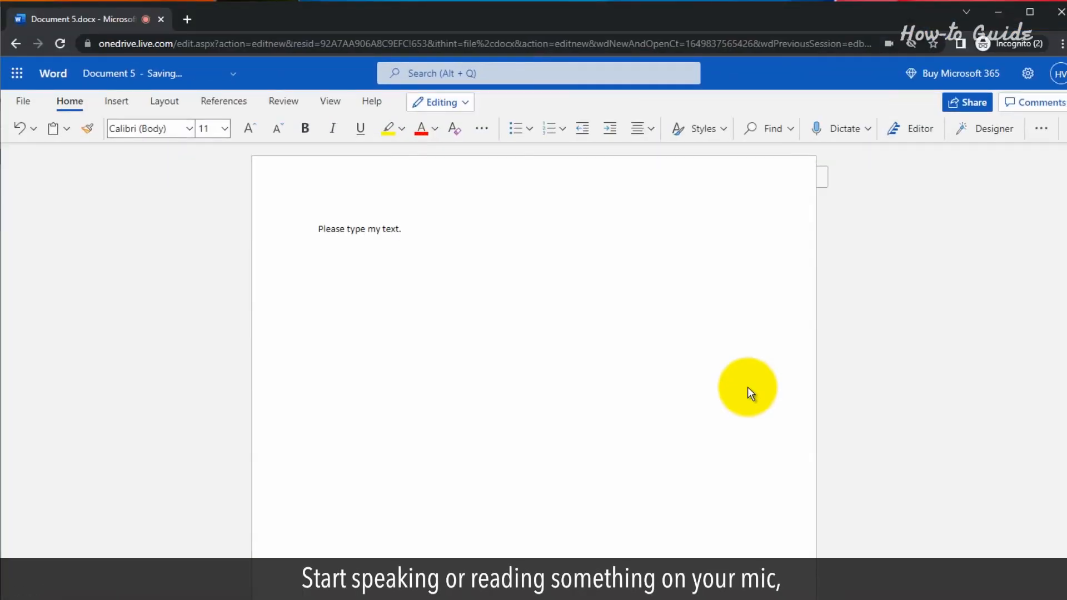
{"action": "type", "text": "This is a demo of. dictate"}
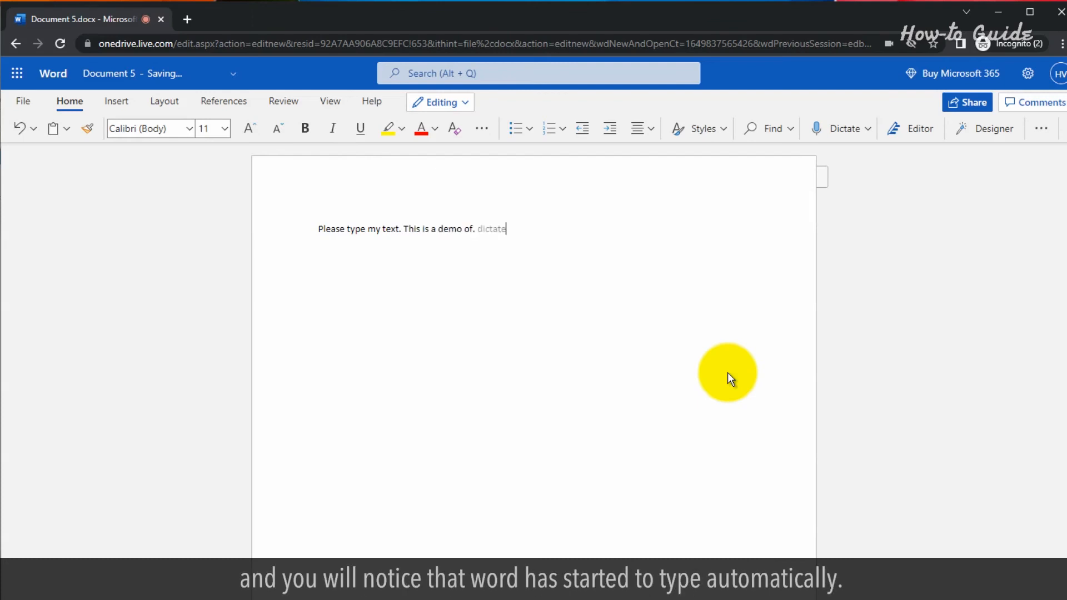